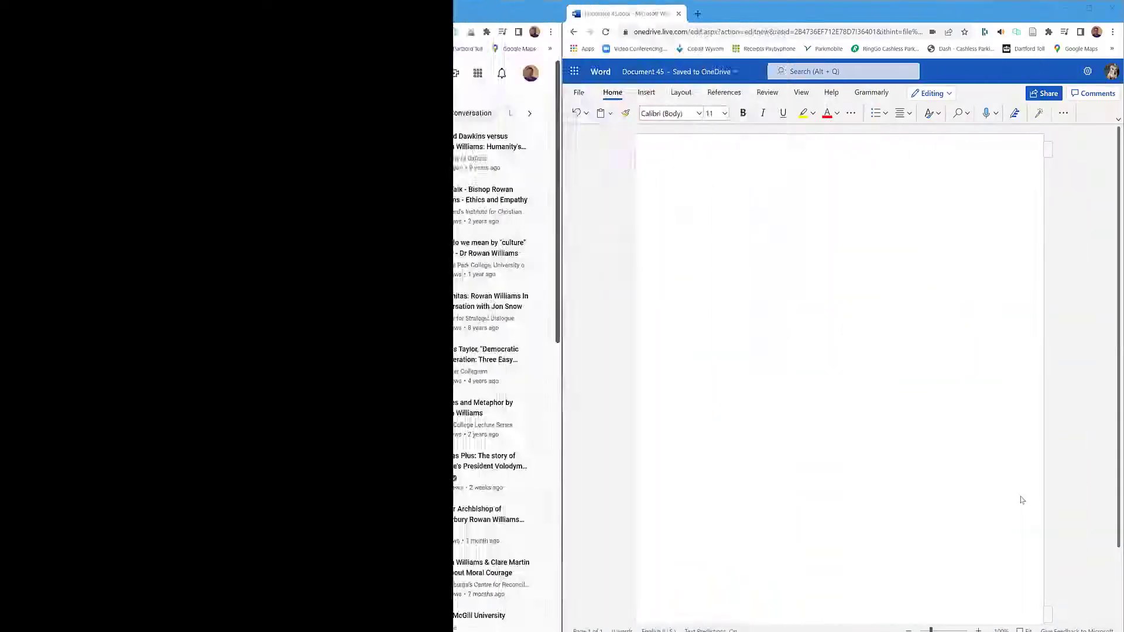
# Step: Dictate the test sentence 'YouTube.' into the document, then stop dictating
pyautogui.click(61, 13)
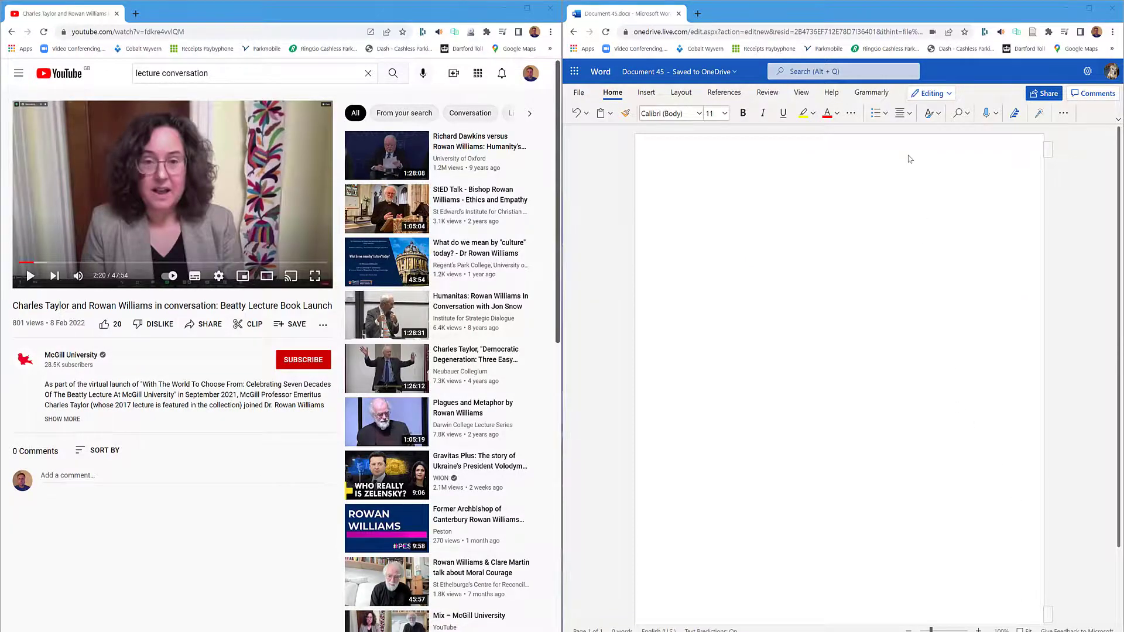
pyautogui.click(997, 112)
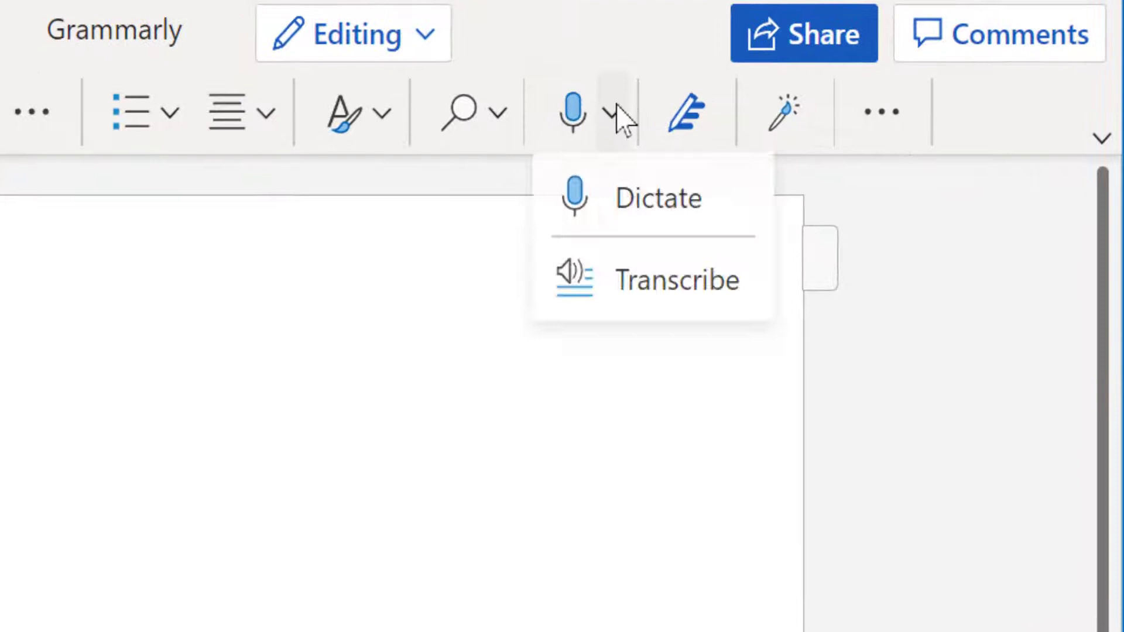
pyautogui.moveTo(631, 201)
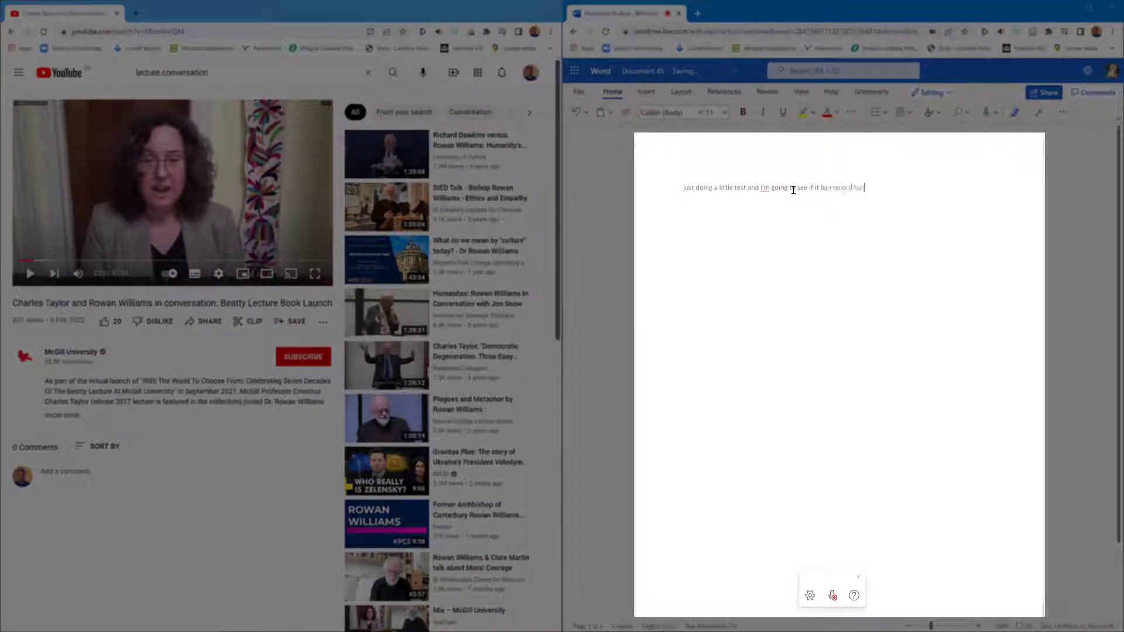
pyautogui.write('YouTube.')
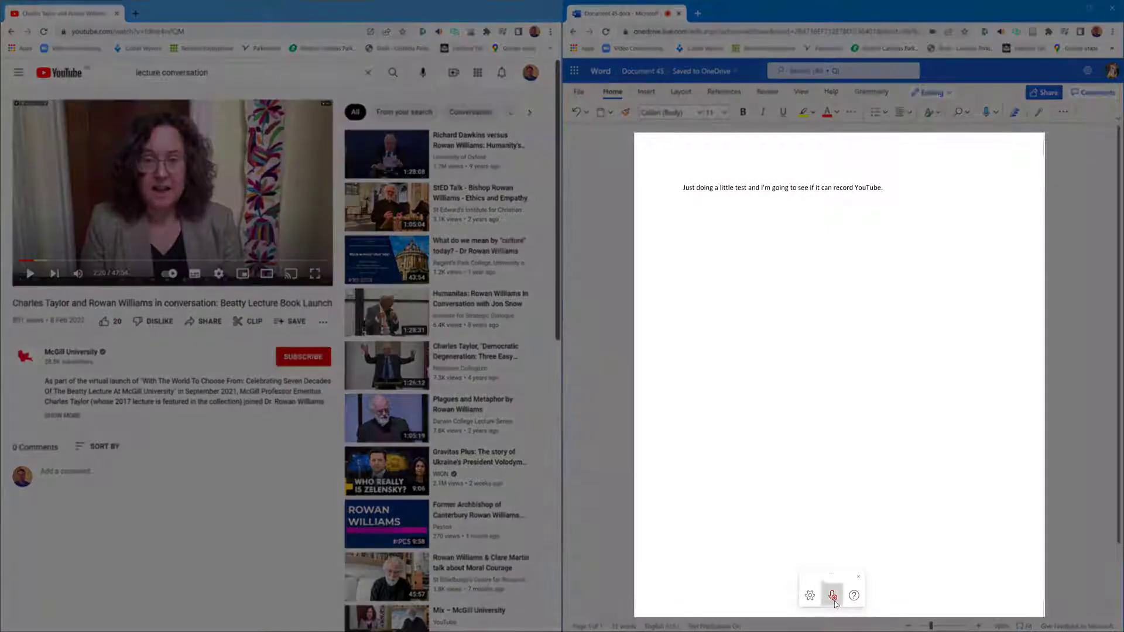
pyautogui.click(831, 596)
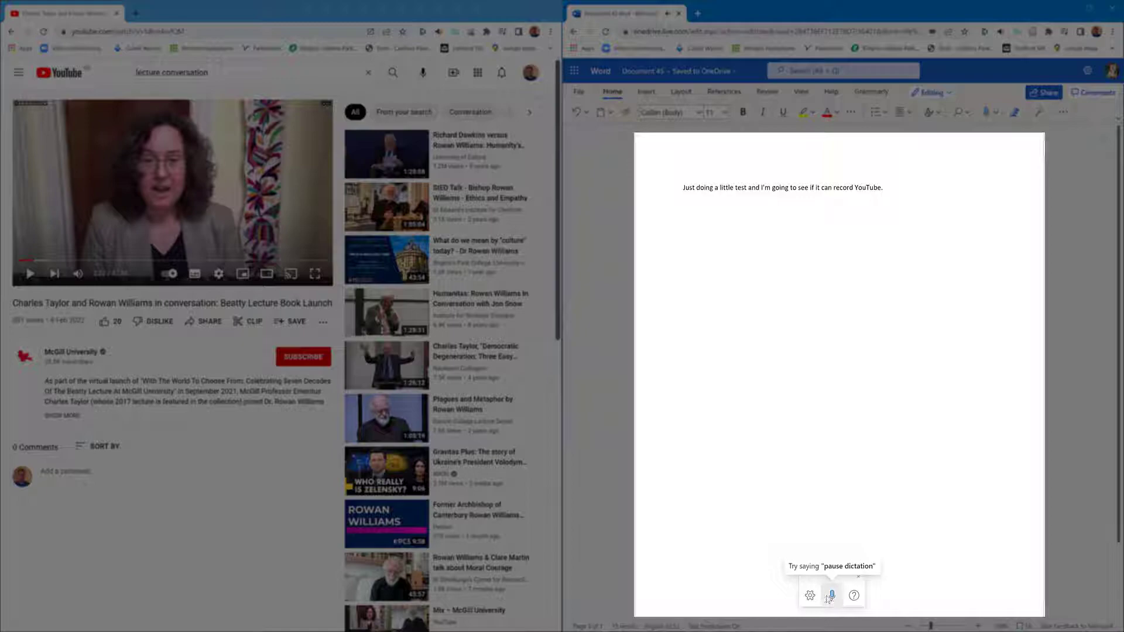
# Step: Check the spoken language in the dictation settings, then close them
pyautogui.click(809, 596)
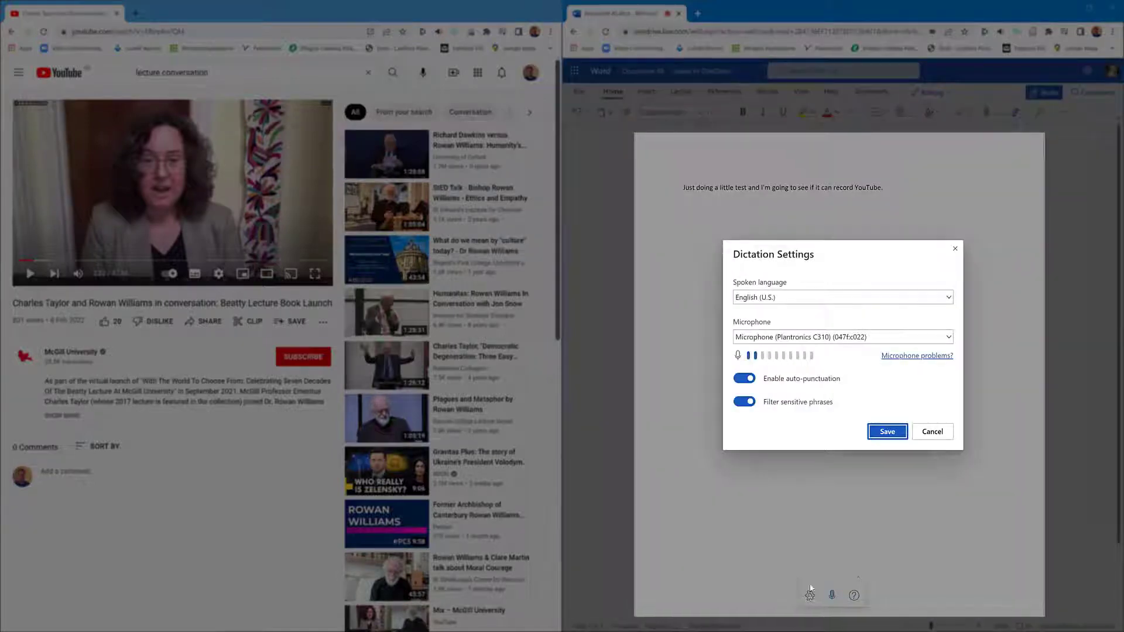
pyautogui.click(842, 297)
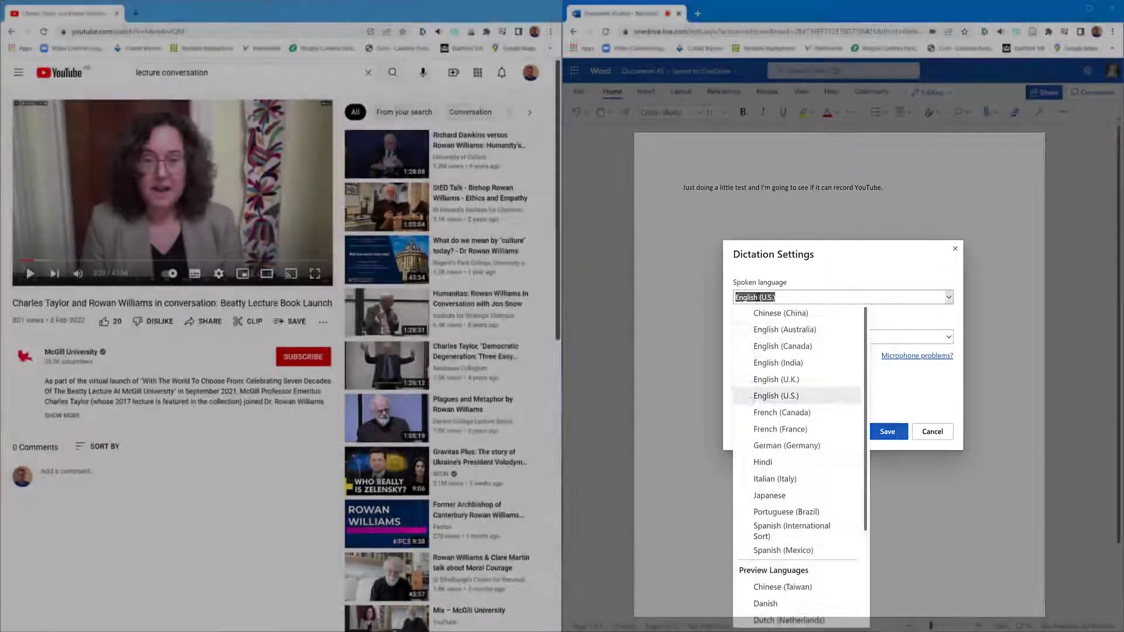
pyautogui.click(776, 395)
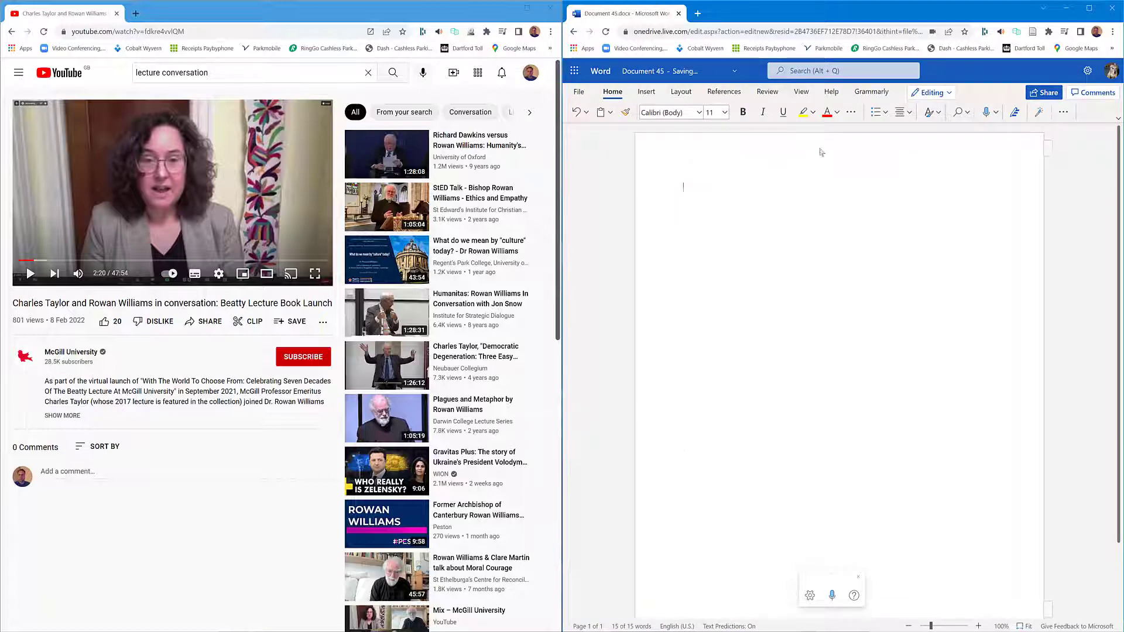
# Step: Open the Transcribe pane from Dictate and set English (United Kingdom) as the language
pyautogui.click(994, 112)
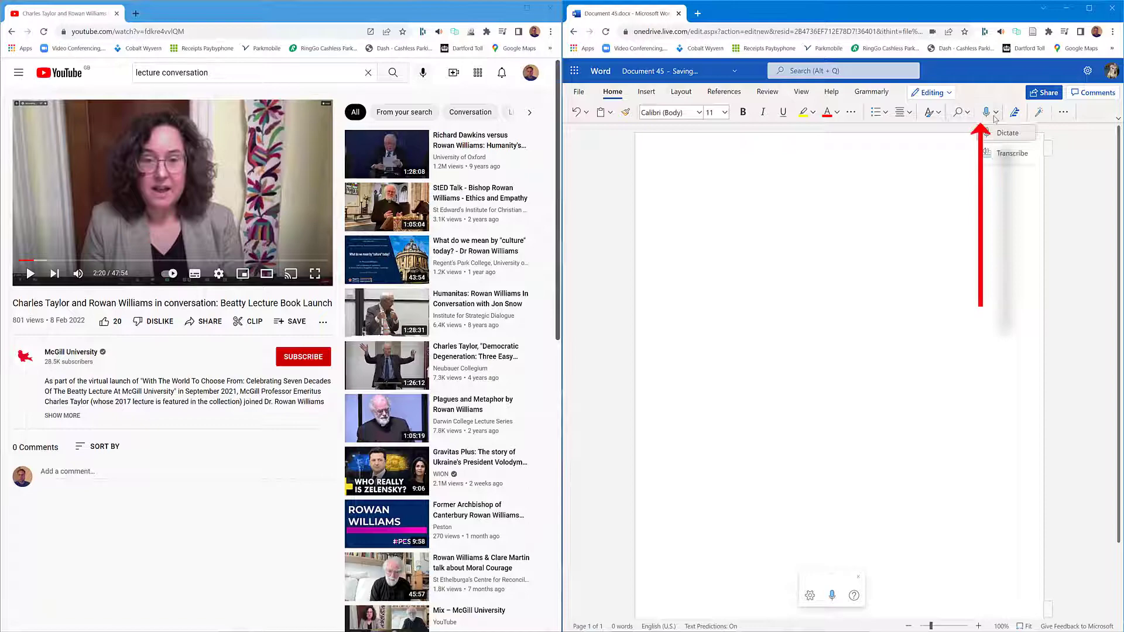
pyautogui.click(1011, 153)
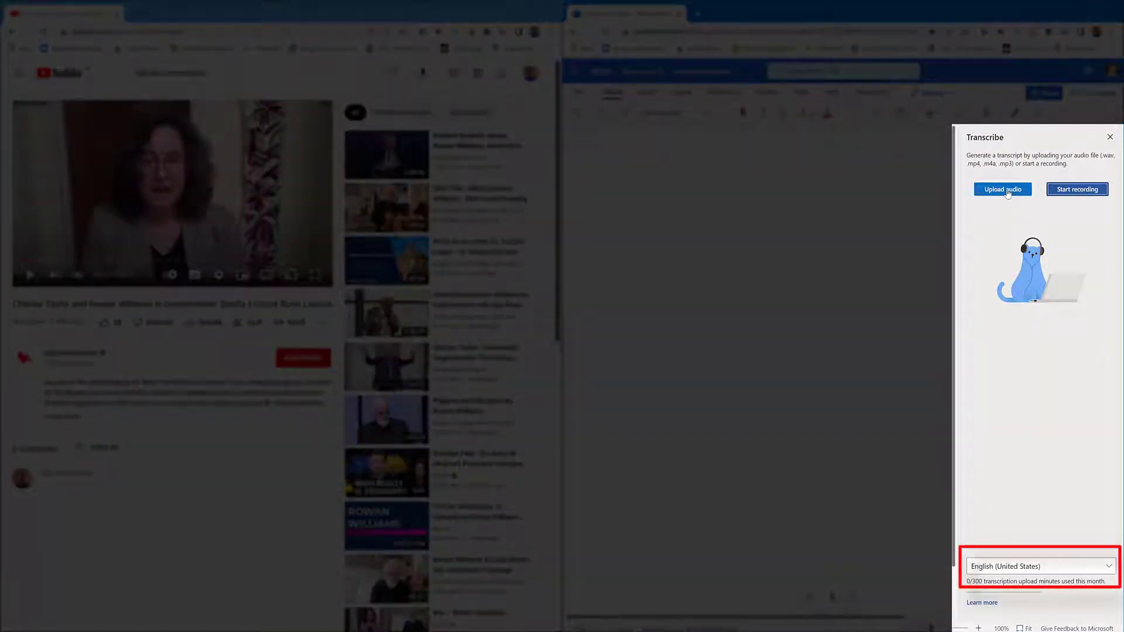
pyautogui.click(1038, 566)
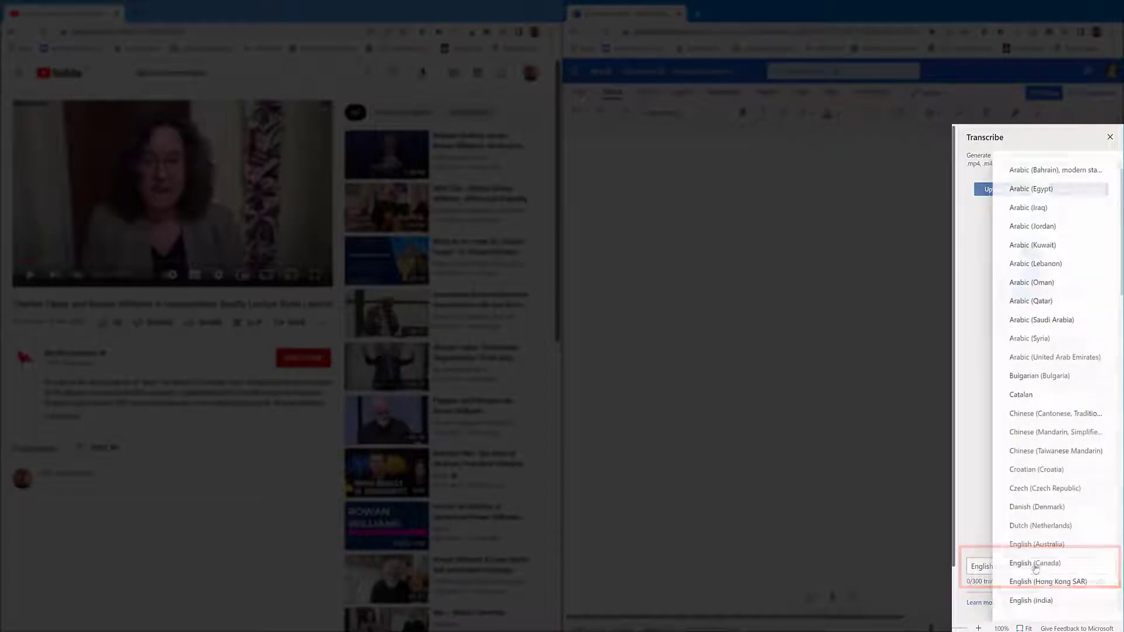
pyautogui.scroll(-3)
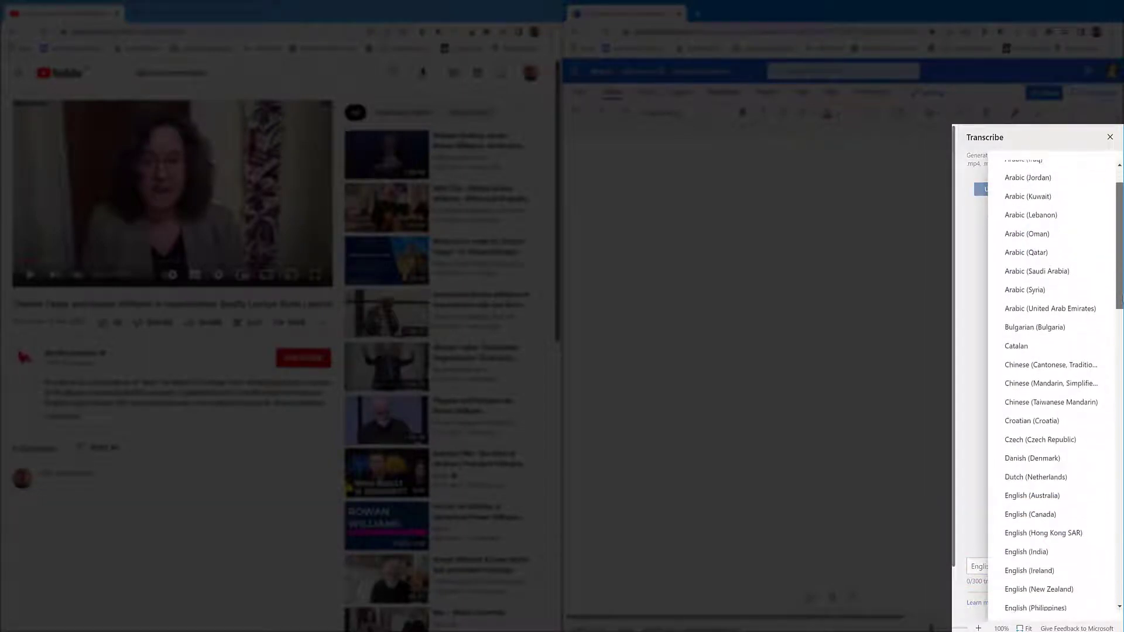
pyautogui.scroll(-3)
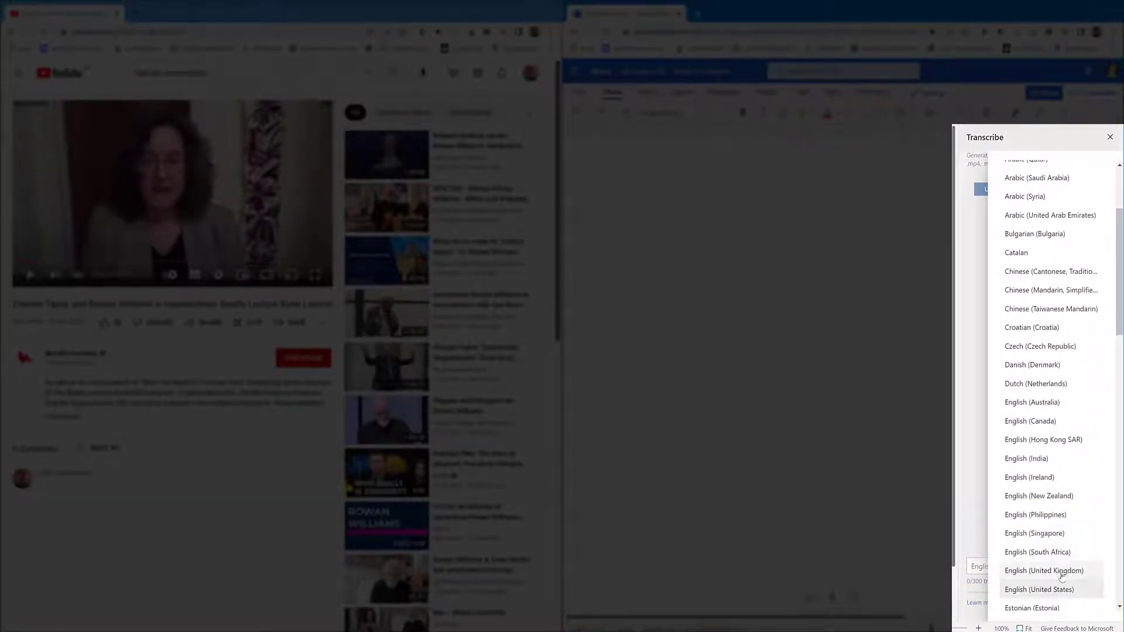
pyautogui.click(1044, 571)
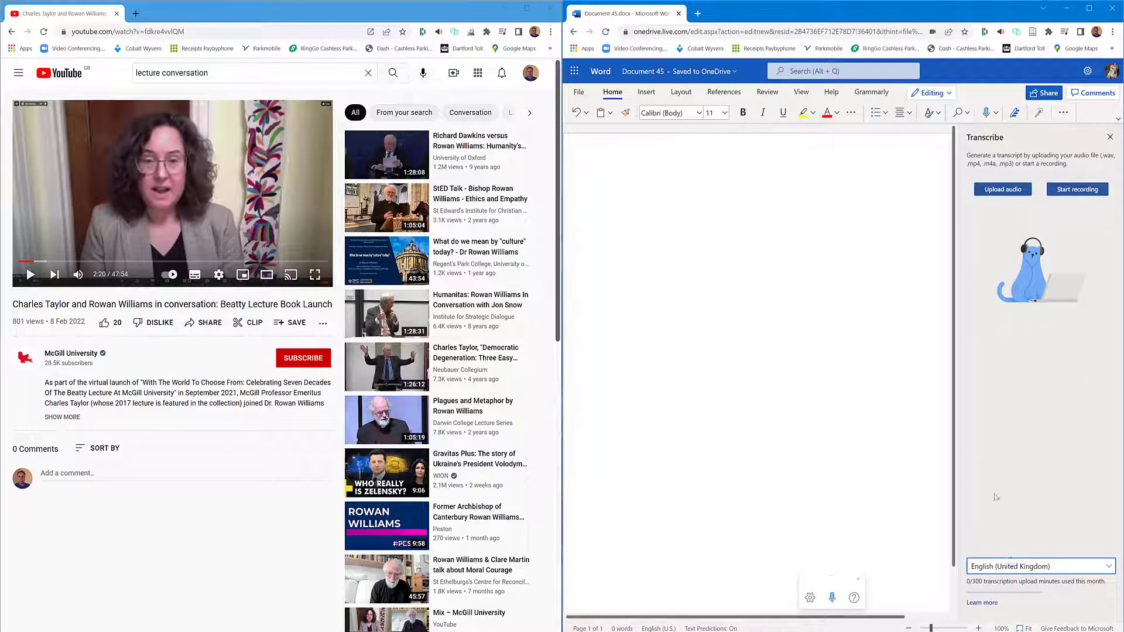
pyautogui.moveTo(1076, 189)
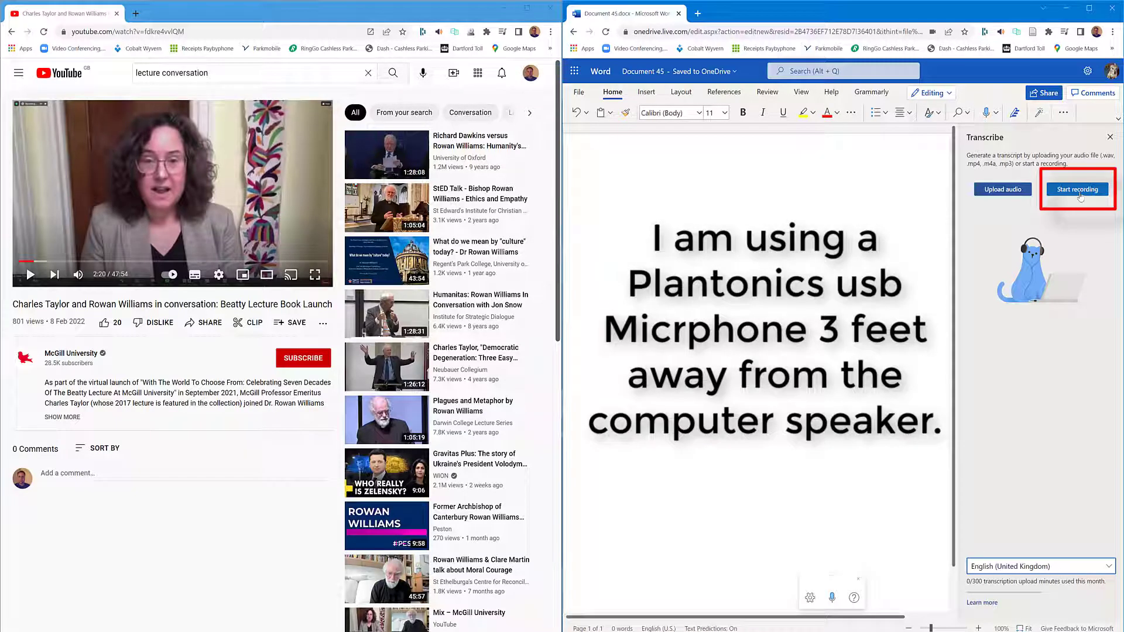
pyautogui.moveTo(1083, 199)
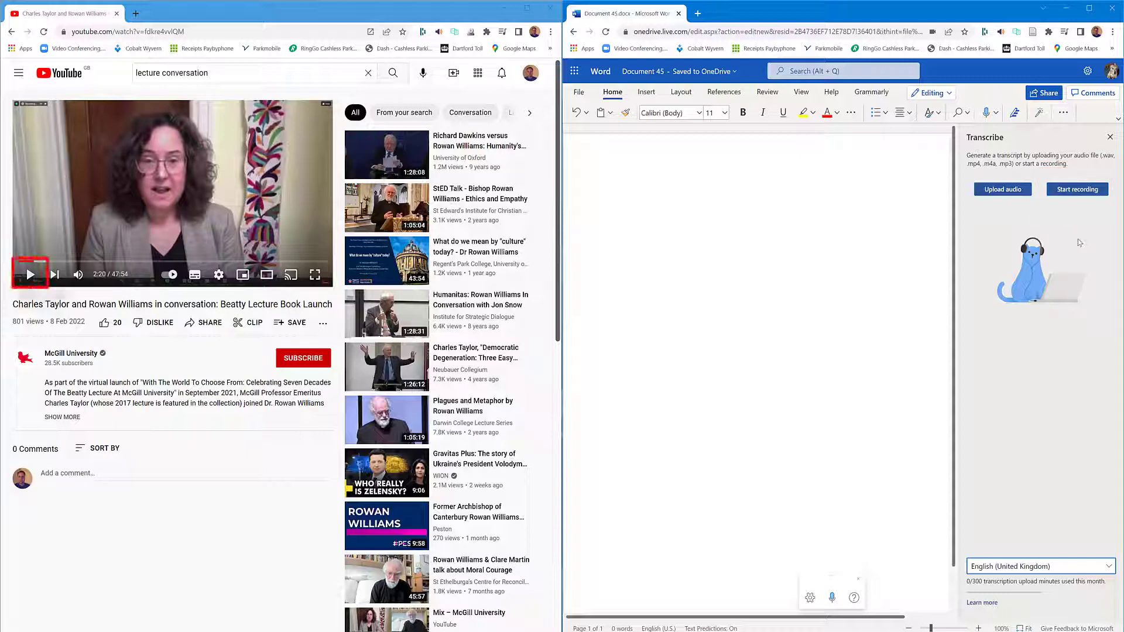
# Step: Play the YouTube lecture, record about 50 seconds, then pause and save for transcription
pyautogui.click(29, 274)
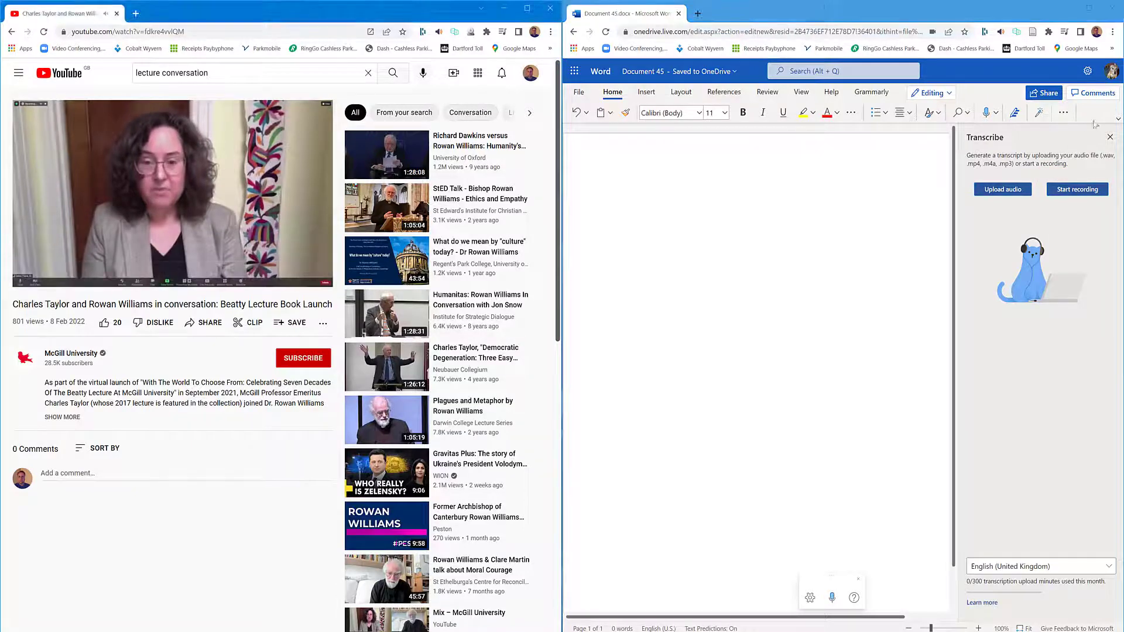
pyautogui.click(1076, 189)
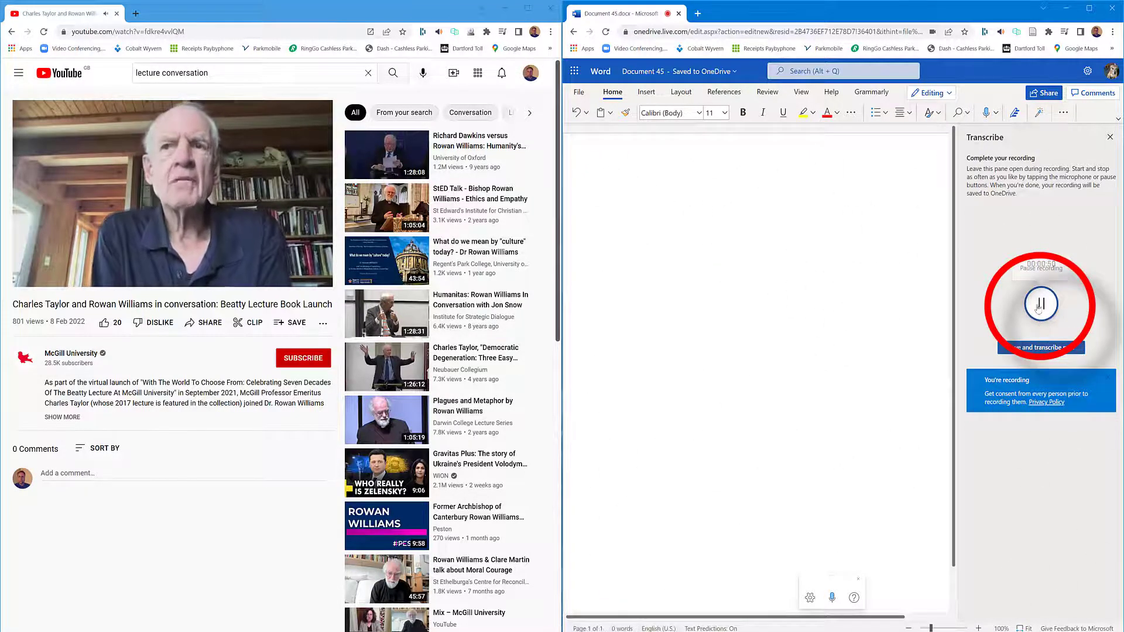
pyautogui.click(1041, 303)
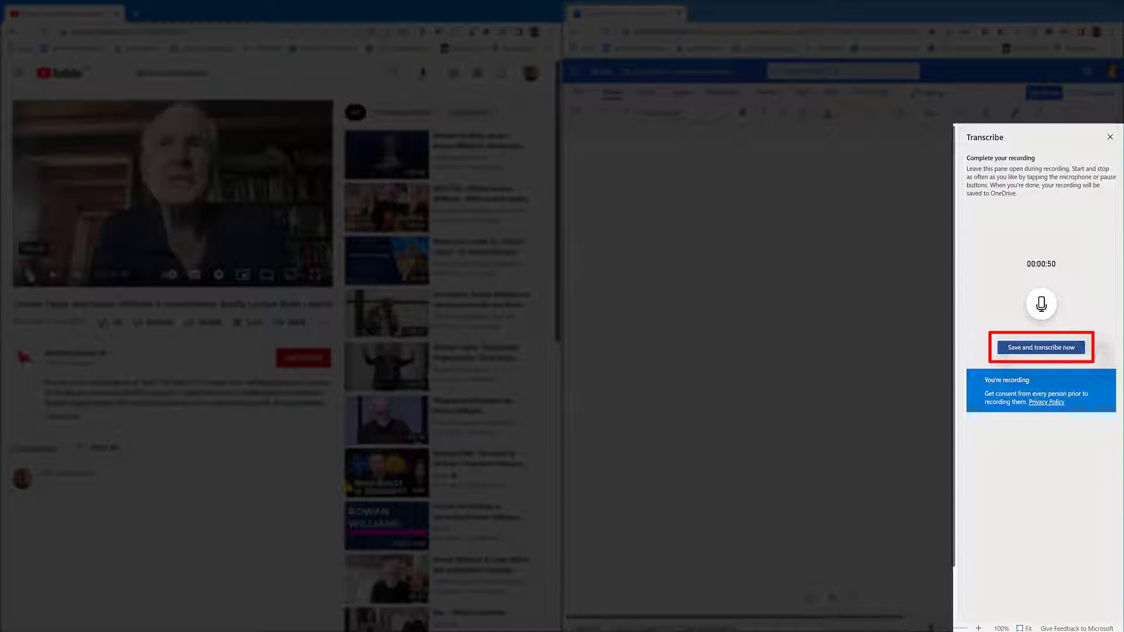
pyautogui.click(1040, 348)
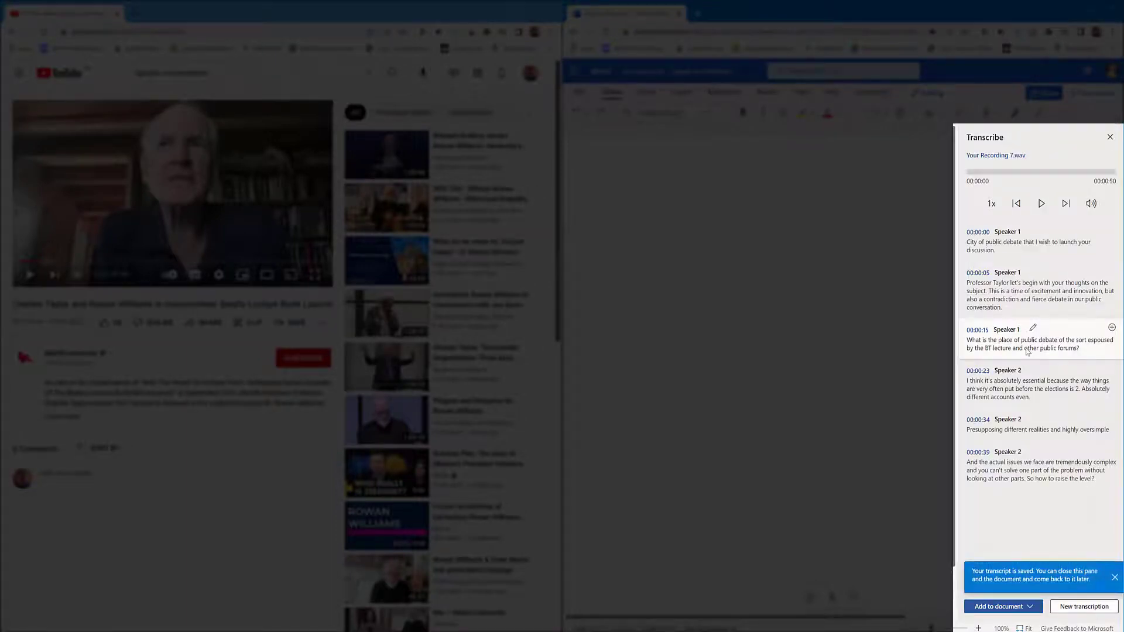
pyautogui.moveTo(1003, 243)
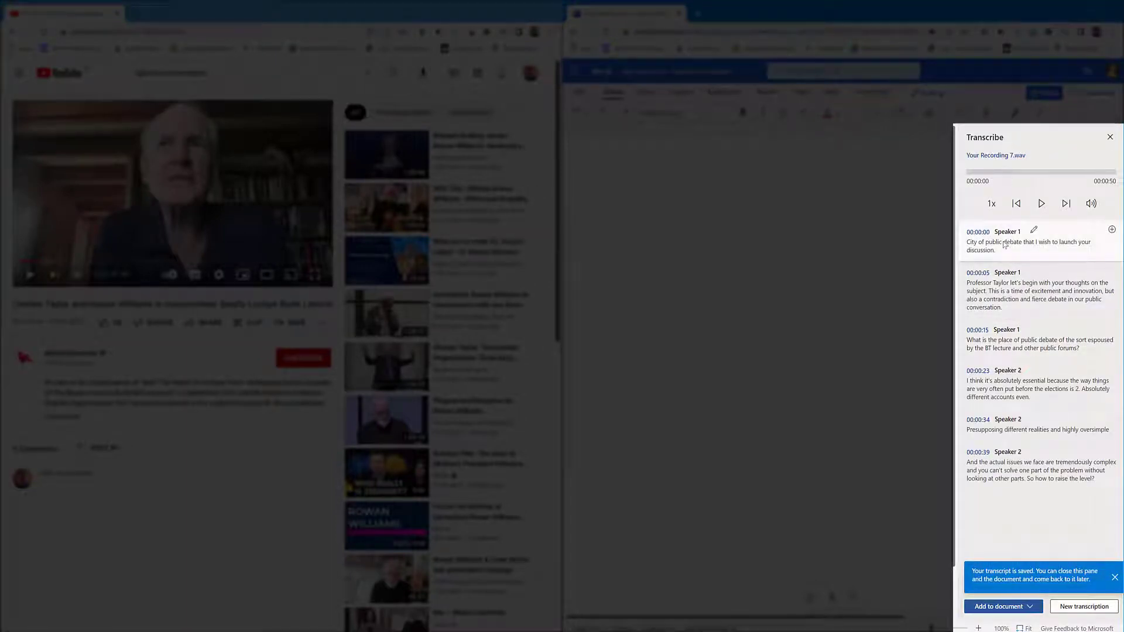
pyautogui.moveTo(1026, 386)
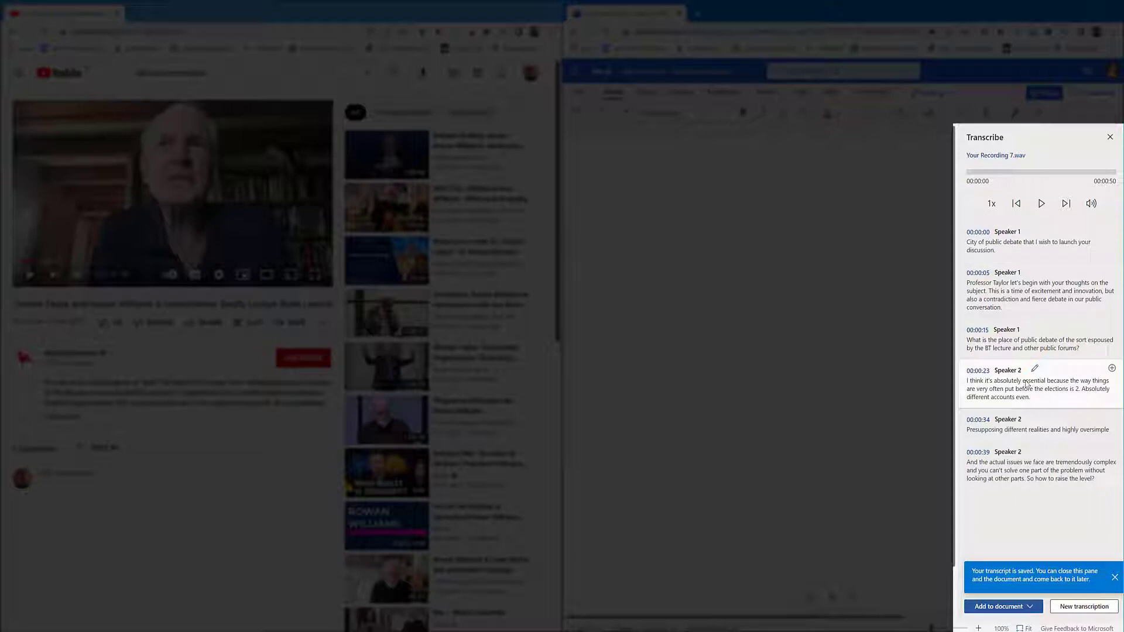
# Step: Play back the transcribed recording to the 32-second mark, then pause it
pyautogui.click(1041, 203)
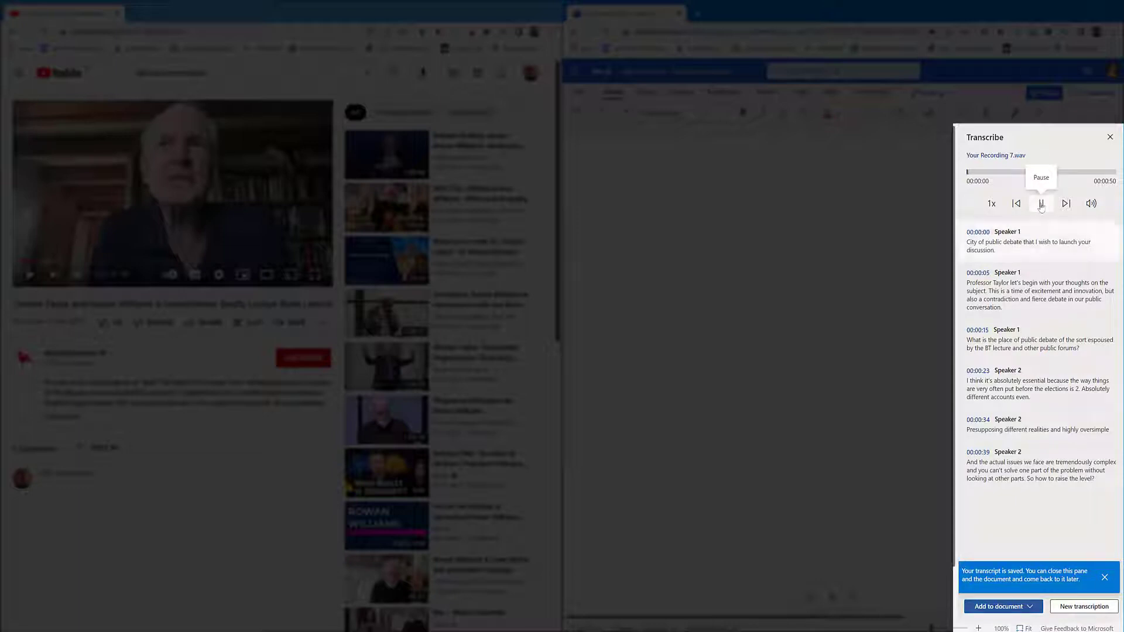
pyautogui.click(1041, 204)
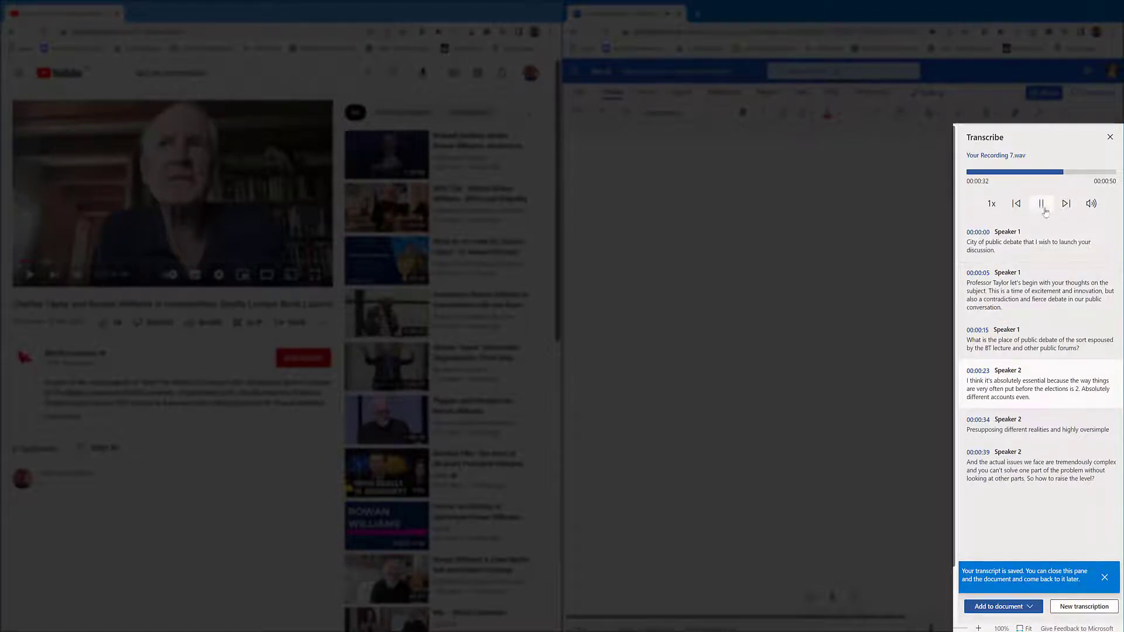
pyautogui.click(1041, 203)
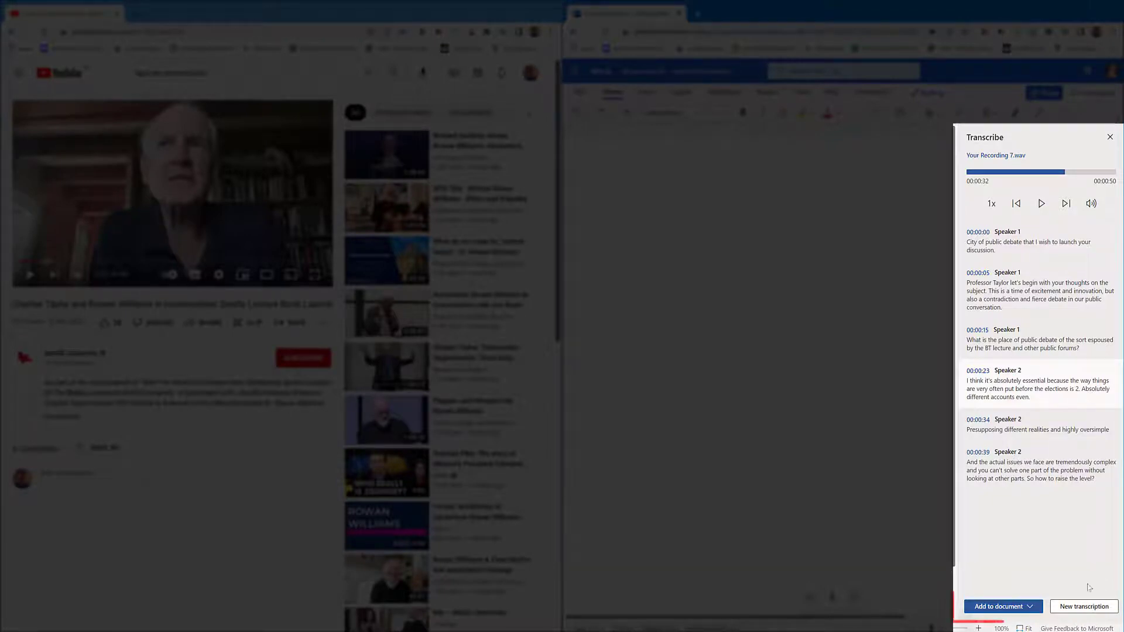
# Step: Add the transcript to the document using the 'With speakers' option
pyautogui.click(999, 607)
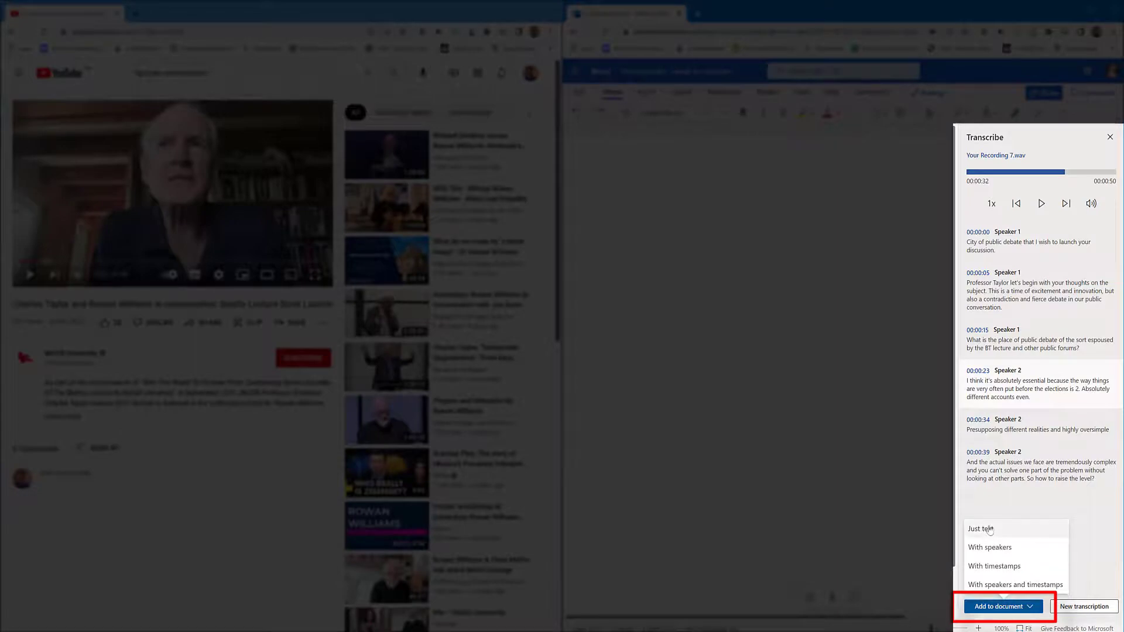
pyautogui.moveTo(989, 548)
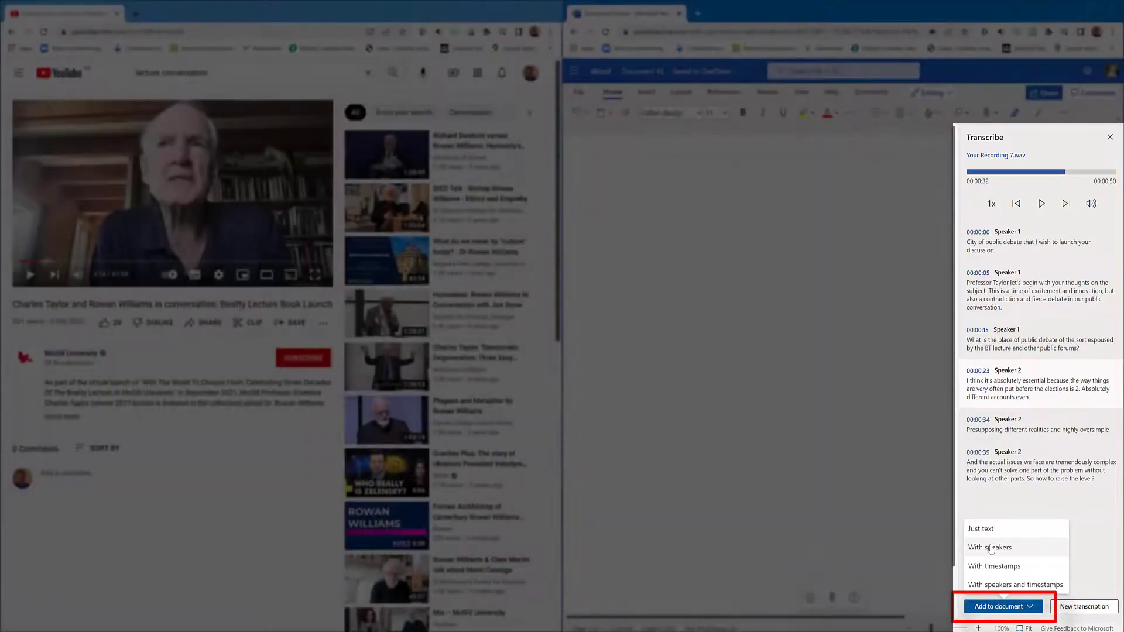
pyautogui.click(989, 547)
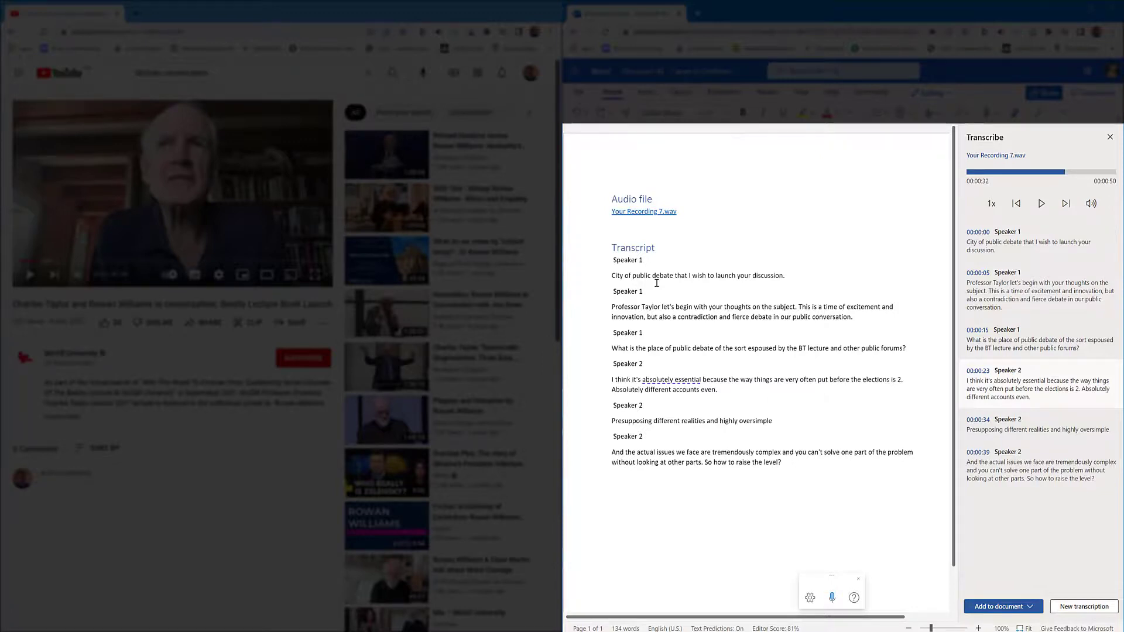
pyautogui.moveTo(1035, 588)
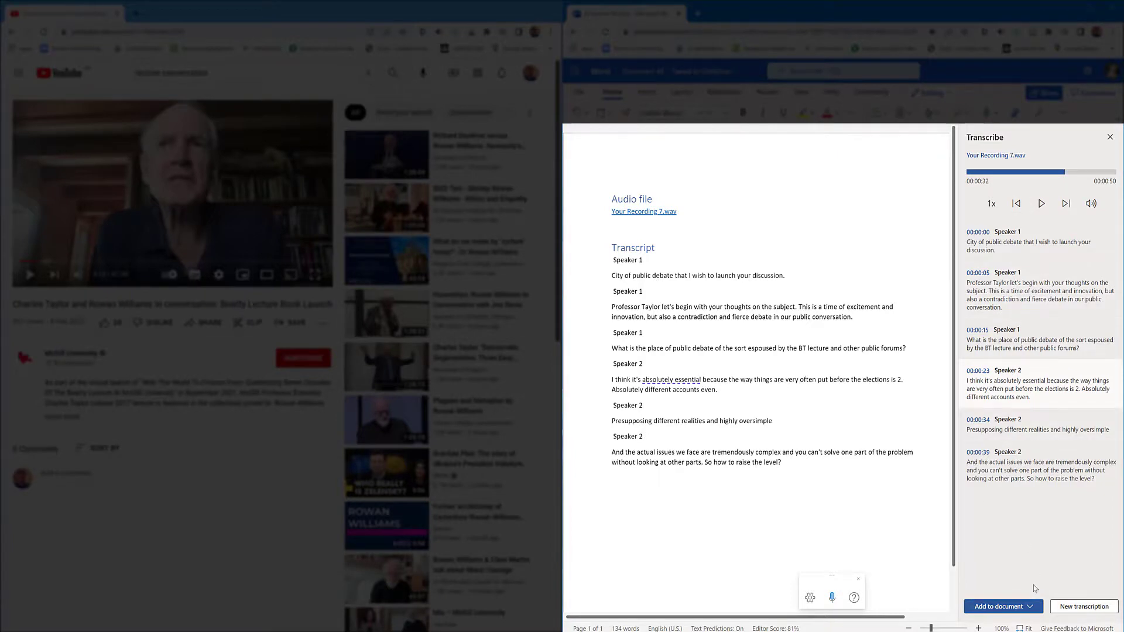